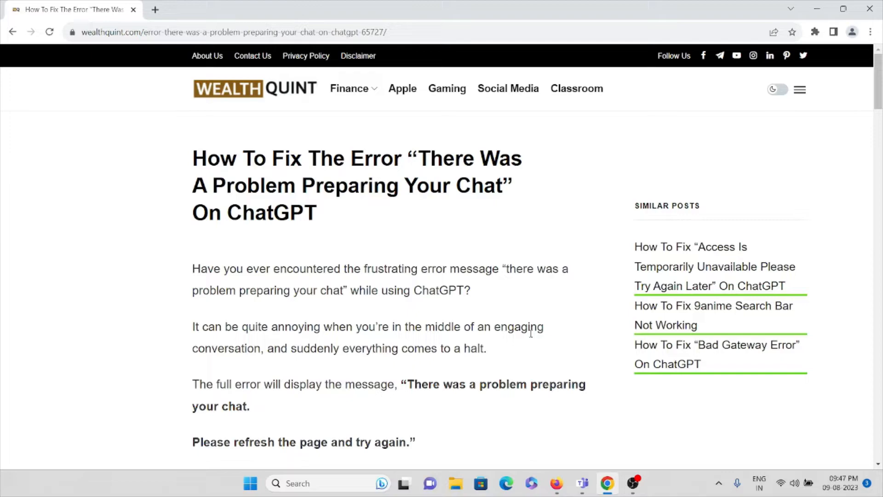
- Read the introduction and causes, down to '1. Check The ChatGPT Server Status'
scroll(down, 3)
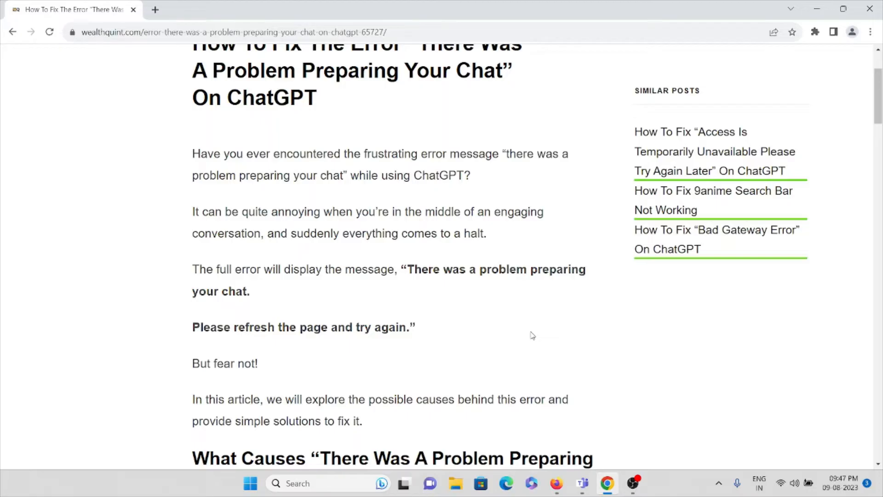
scroll(down, 3)
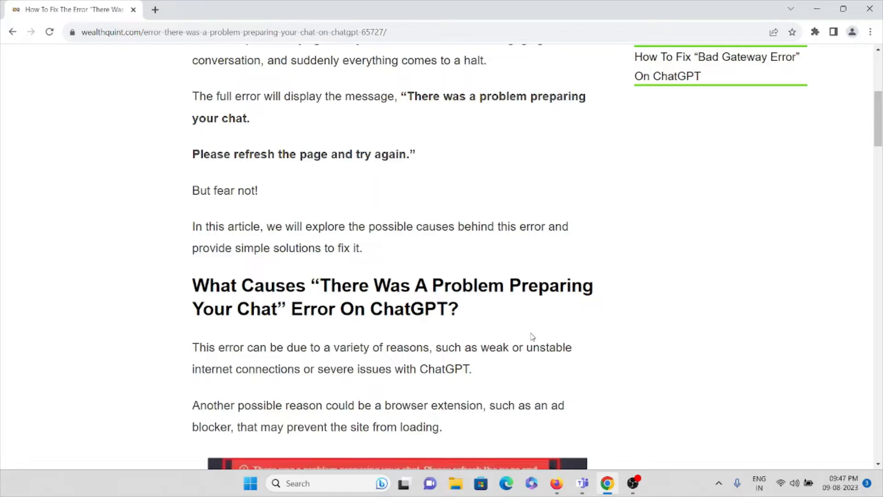
scroll(down, 3)
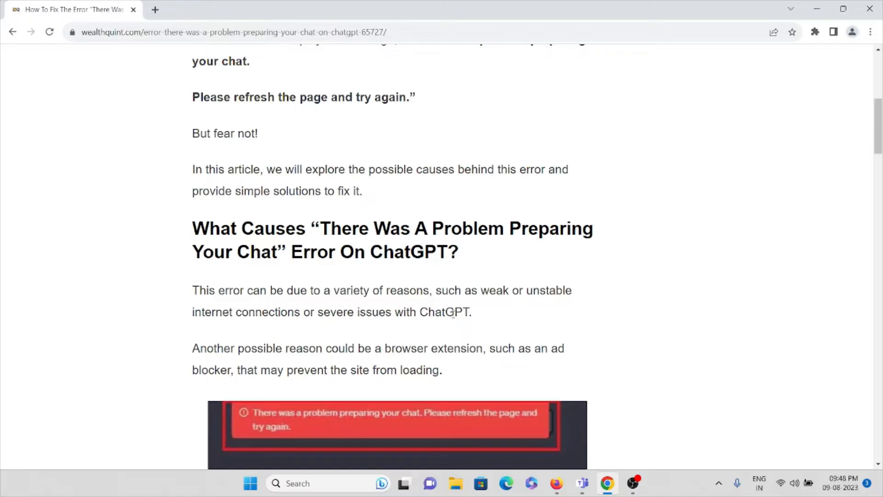
scroll(down, 3)
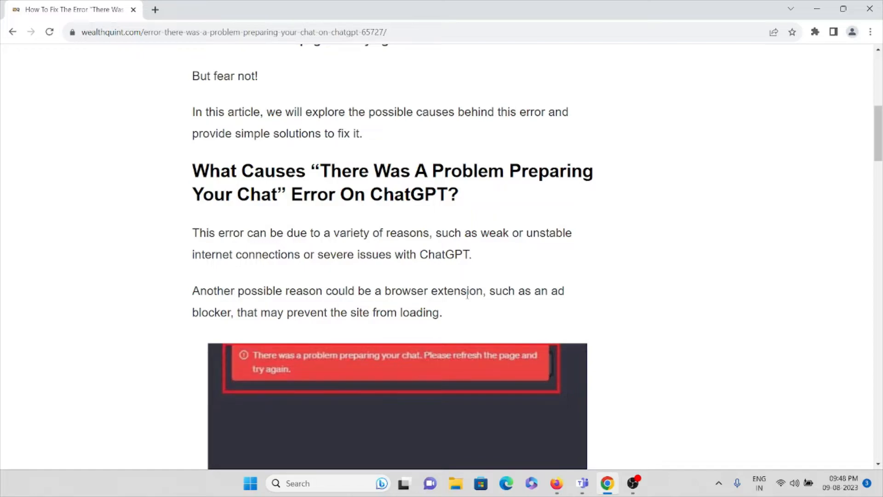
scroll(down, 3)
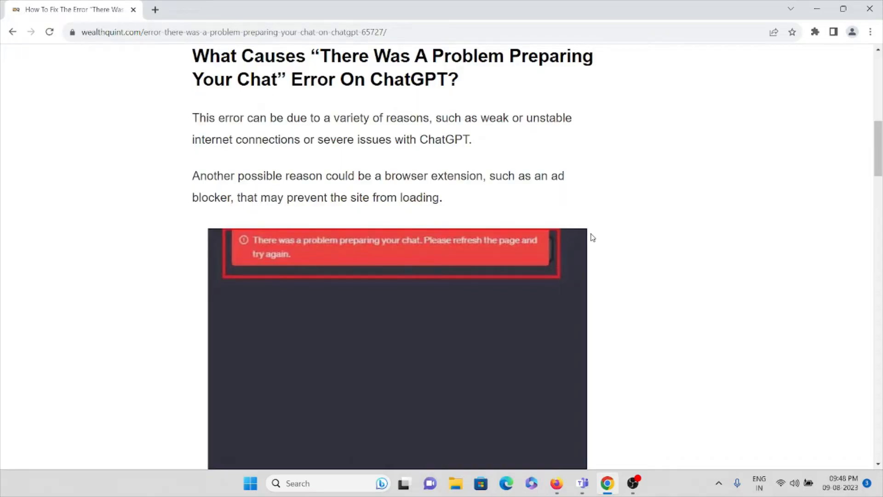
scroll(down, 3)
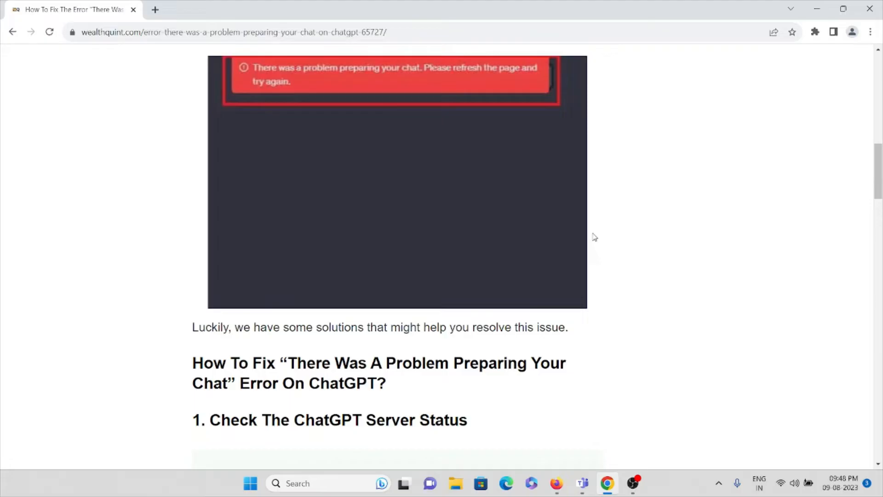
scroll(down, 3)
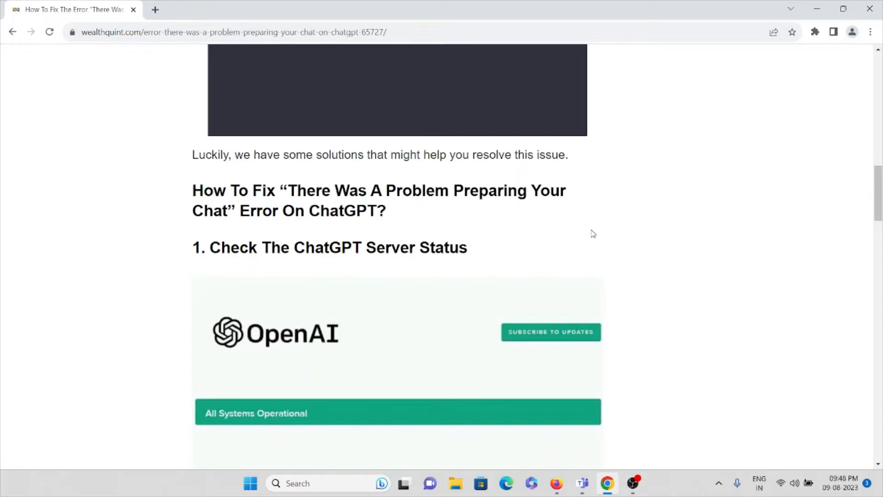
- Open the article's 'server status' link in a new tab
scroll(down, 3)
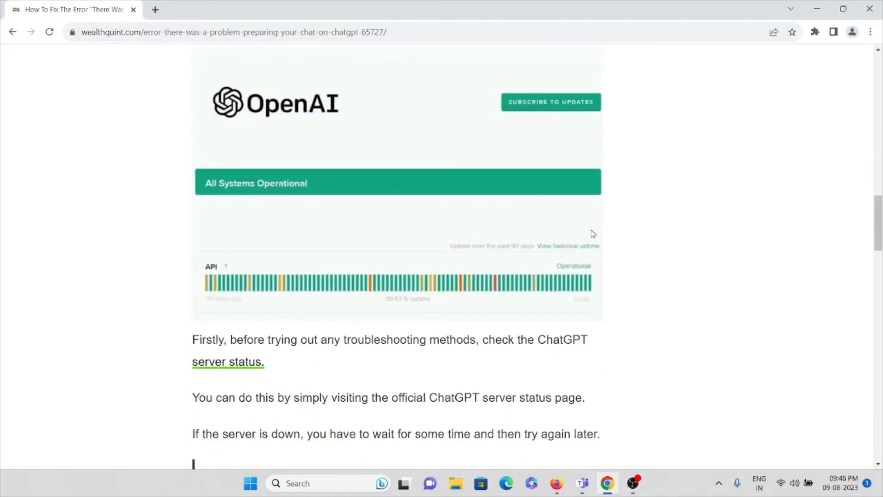
mouse_move(269, 351)
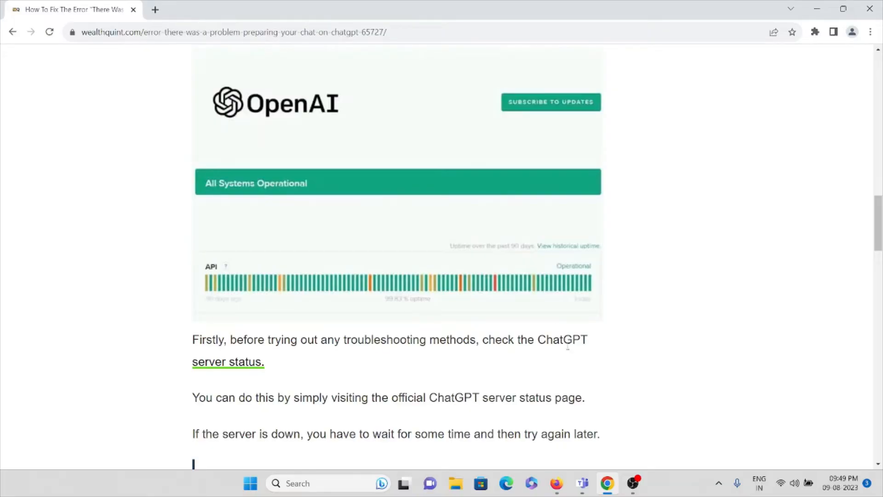
right_click(227, 361)
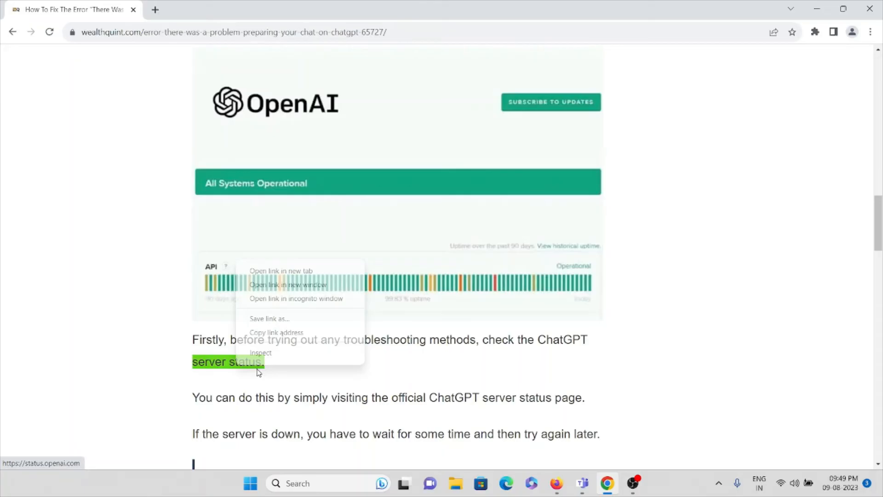
click(281, 271)
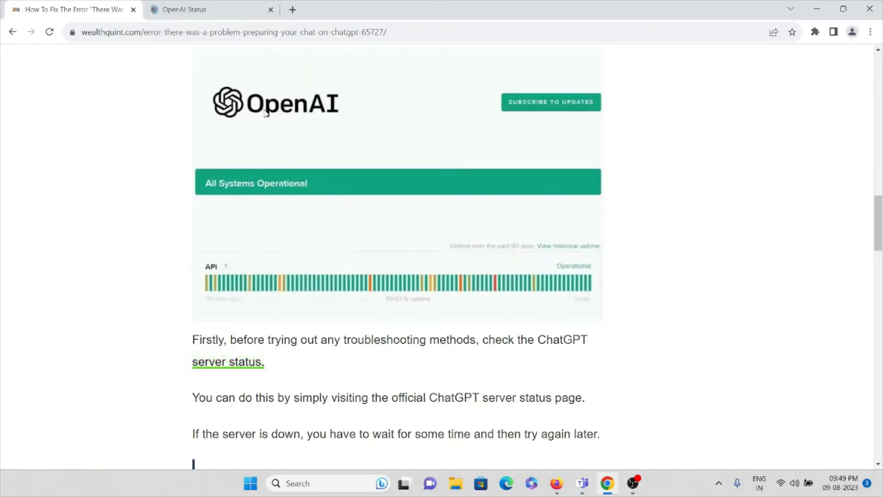
- Check OpenAI Status uptime bars and past incidents, then return to the WealthQuint article
click(211, 10)
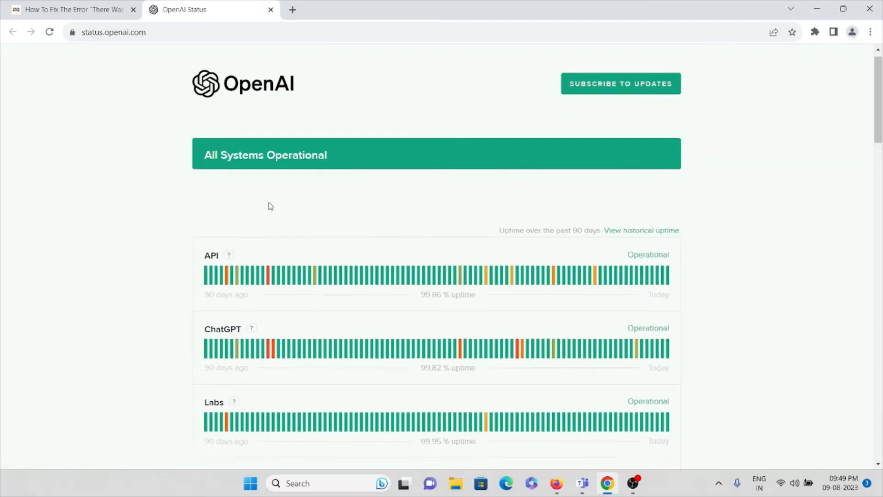
scroll(down, 3)
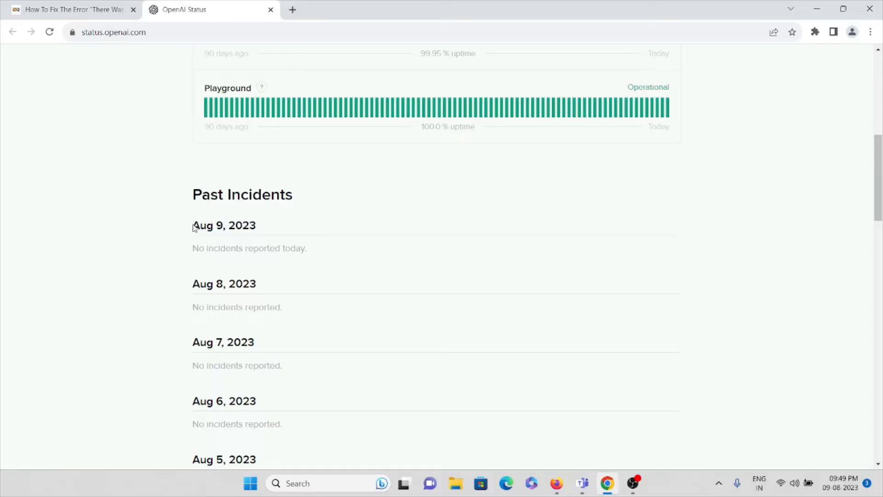
click(73, 10)
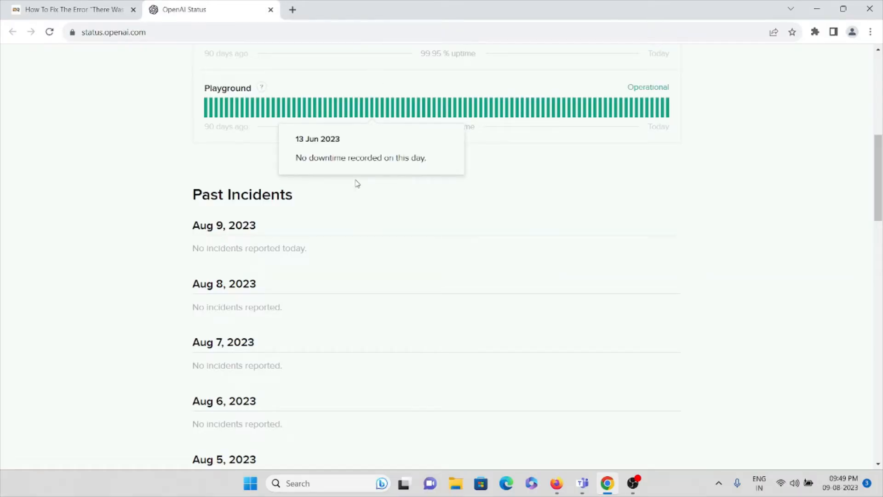
mouse_move(346, 220)
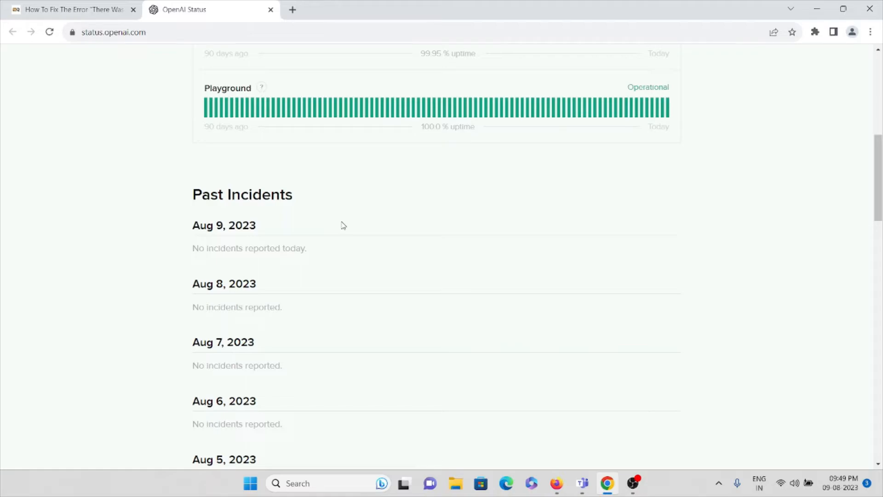
mouse_move(347, 240)
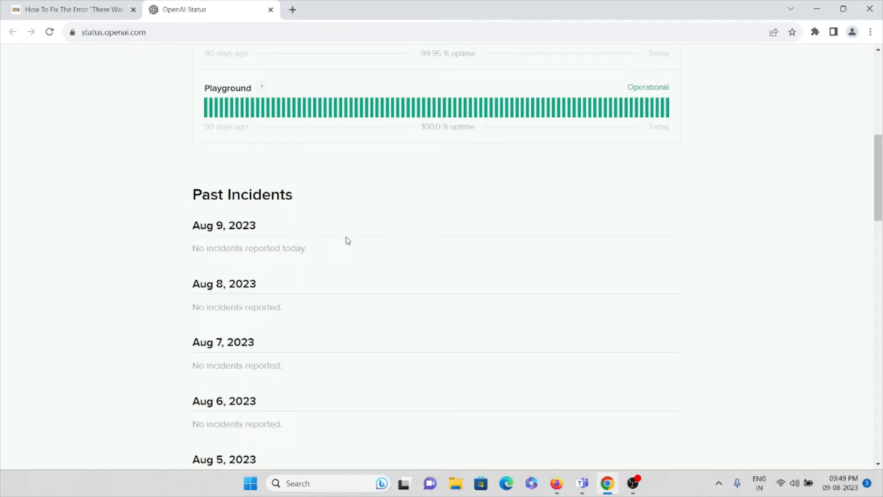
mouse_move(339, 242)
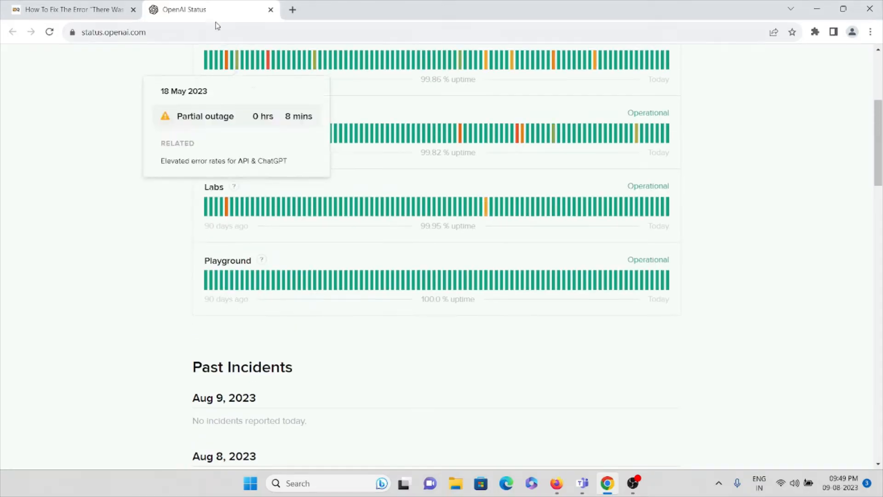
click(73, 10)
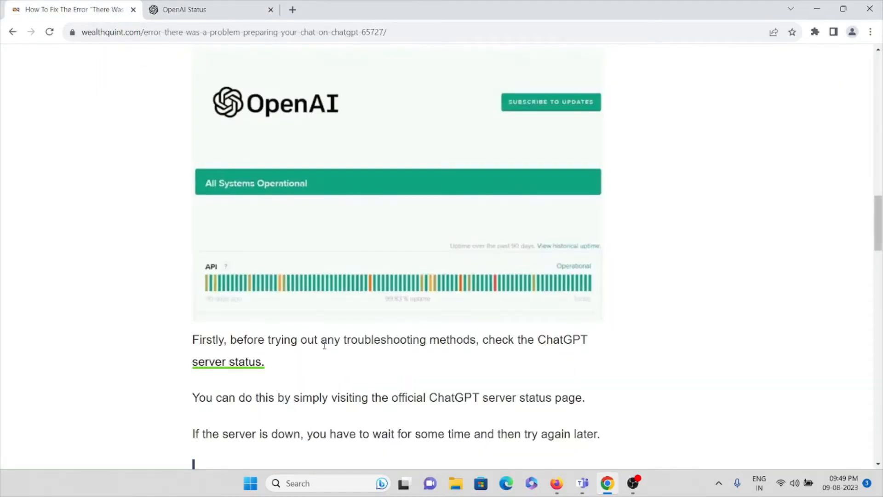
- Read the 'Refresh The Page' and 'Disable Your Browser Extension' fixes, then open a new tab
scroll(down, 3)
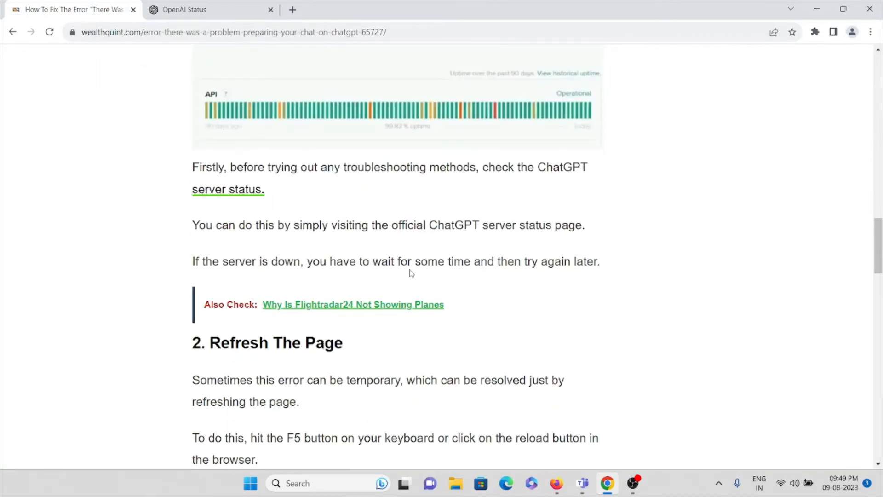
mouse_move(406, 275)
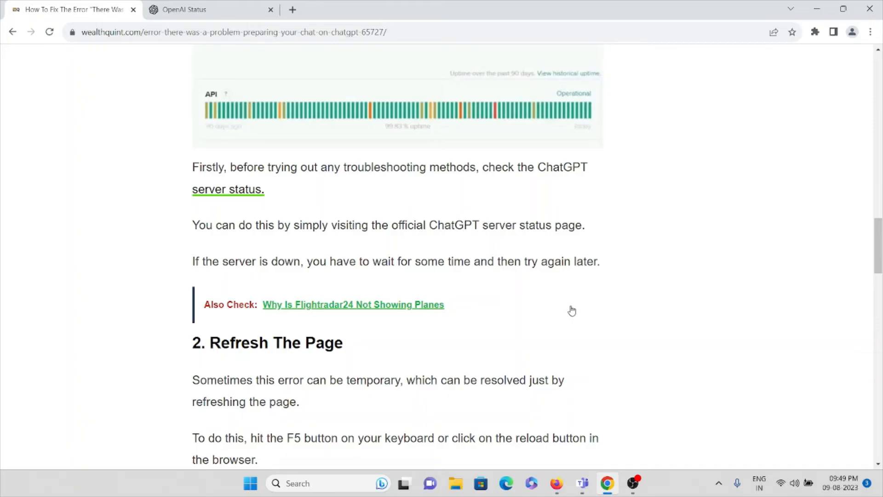
scroll(down, 3)
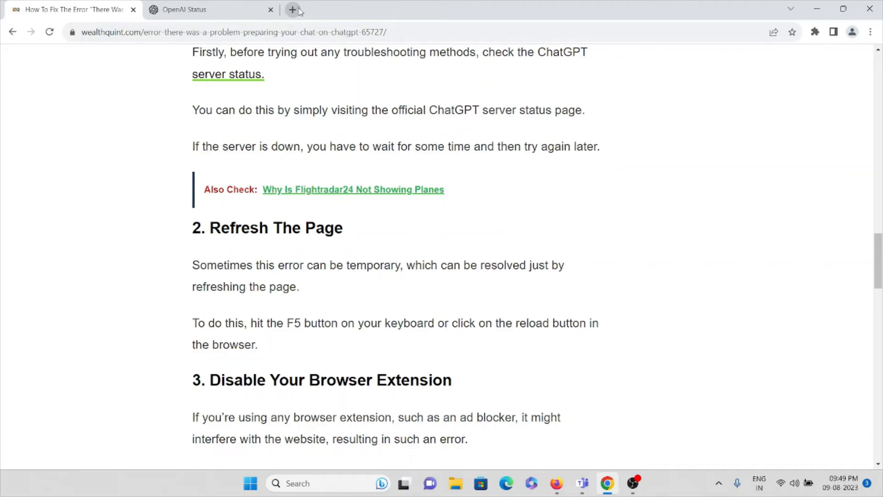
click(293, 10)
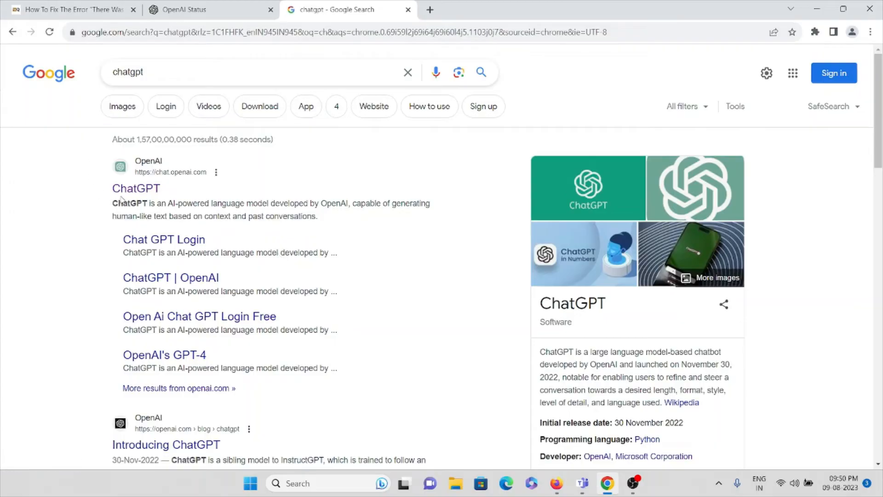
- Open the ChatGPT site from the Google results, then return to the WealthQuint article
click(135, 189)
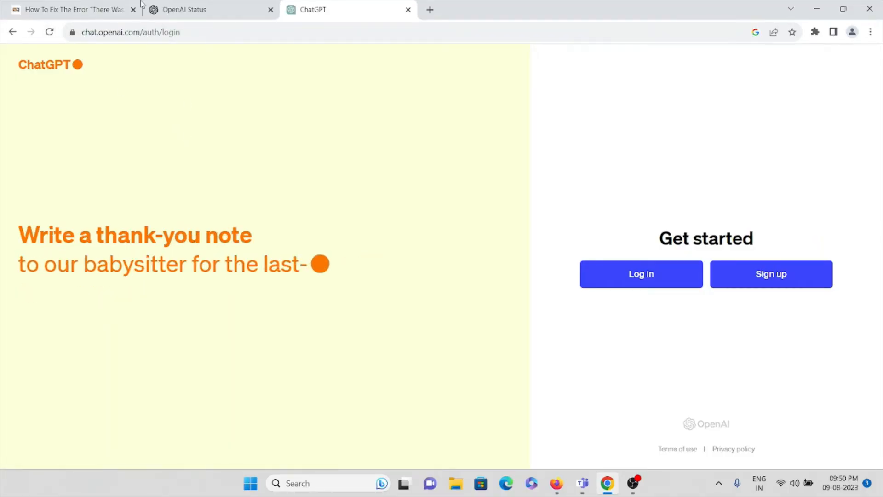
click(72, 9)
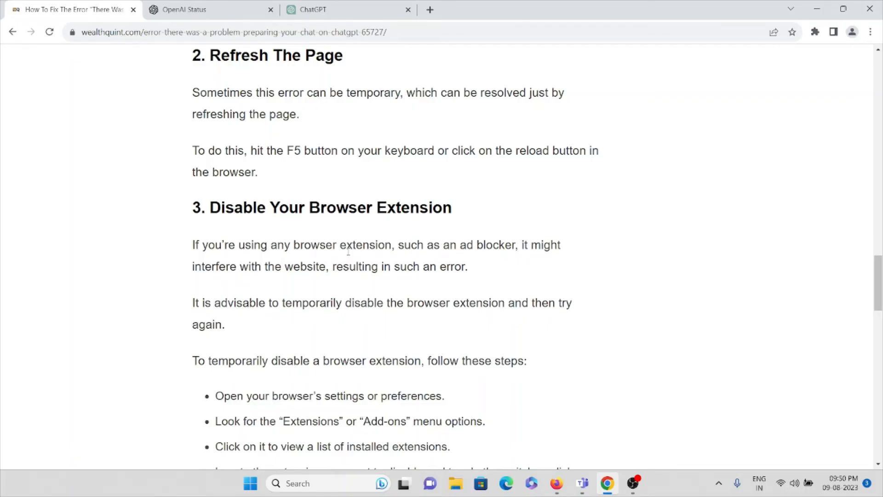
- Read the browser-extension and 'Contact ChatGPT Support' fixes down to Similar Posts
scroll(down, 3)
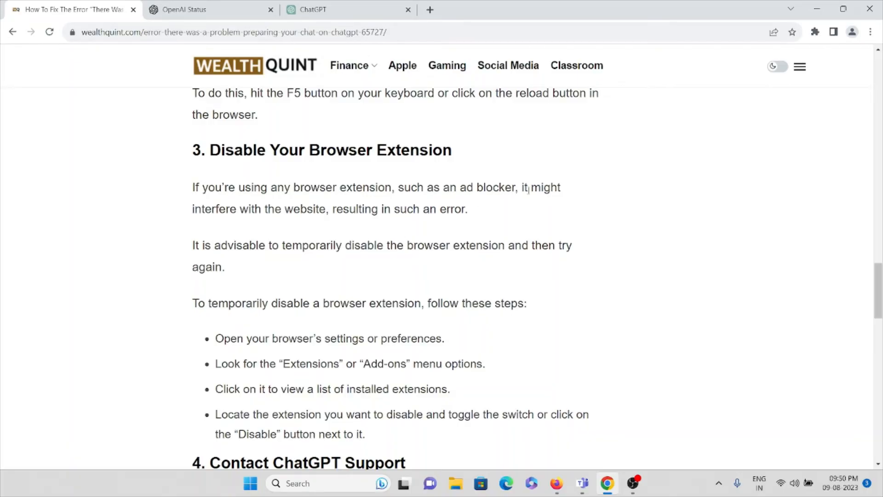
mouse_move(371, 228)
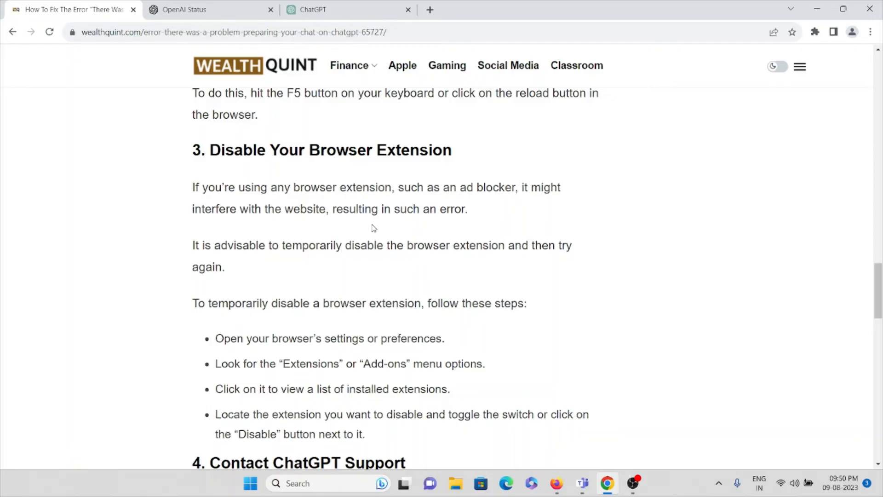
mouse_move(463, 222)
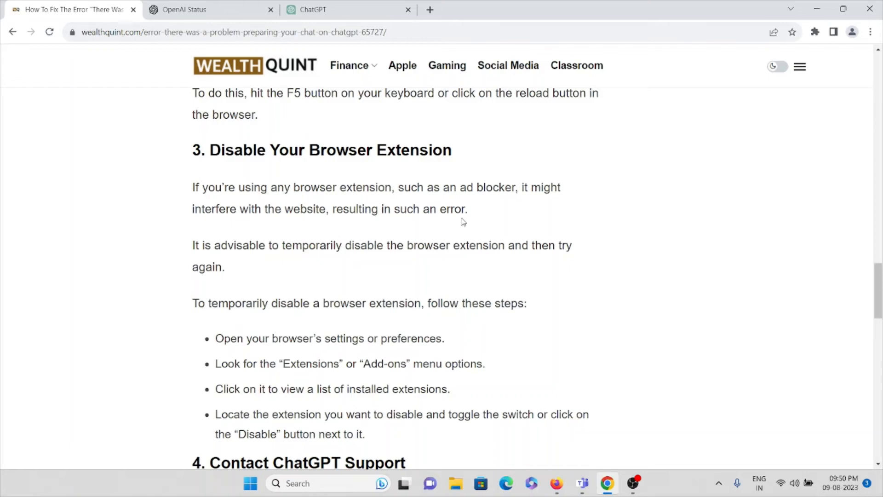
scroll(down, 3)
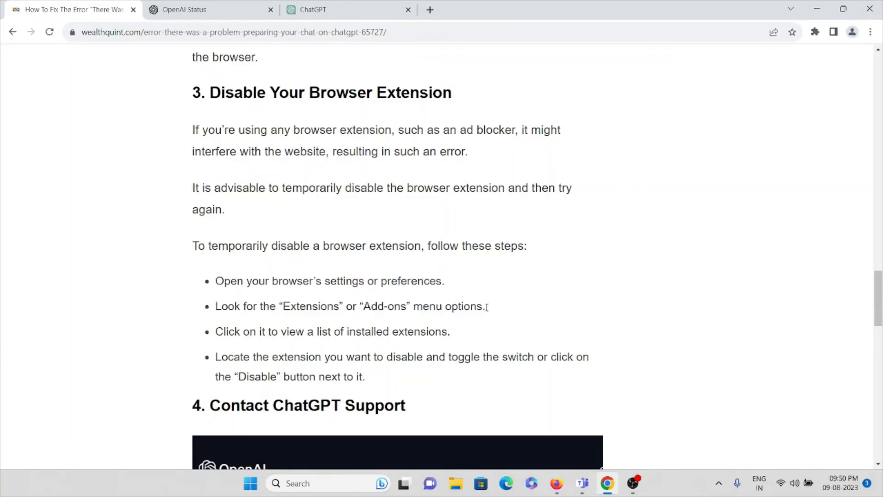
mouse_move(300, 321)
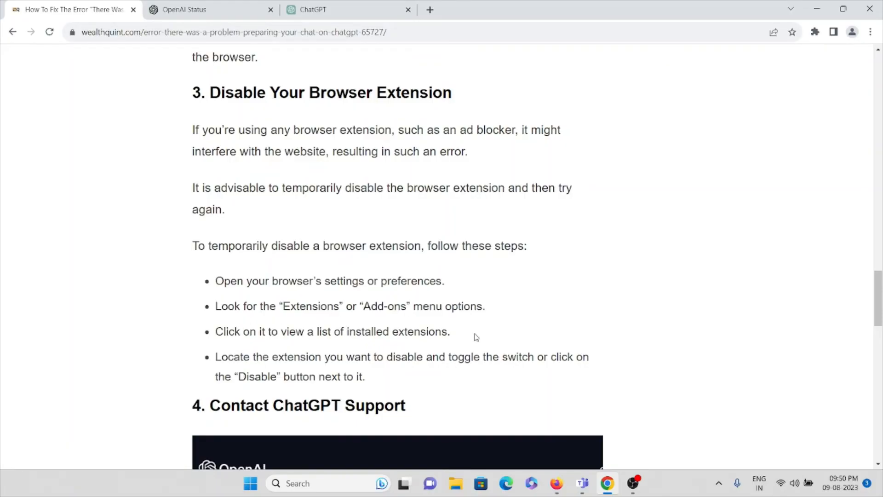
mouse_move(449, 264)
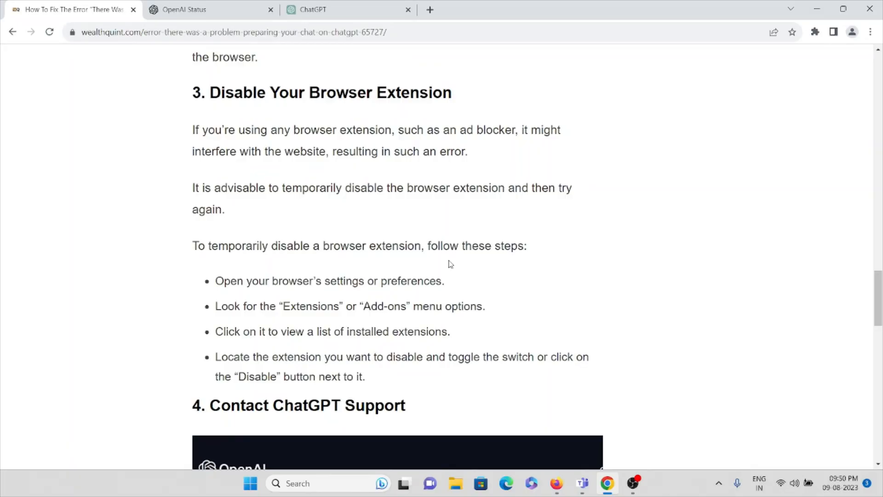
scroll(down, 3)
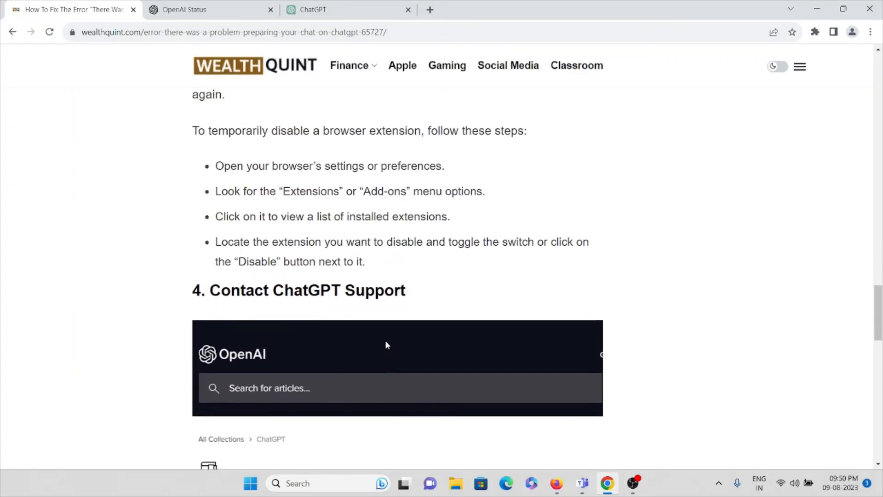
mouse_move(383, 280)
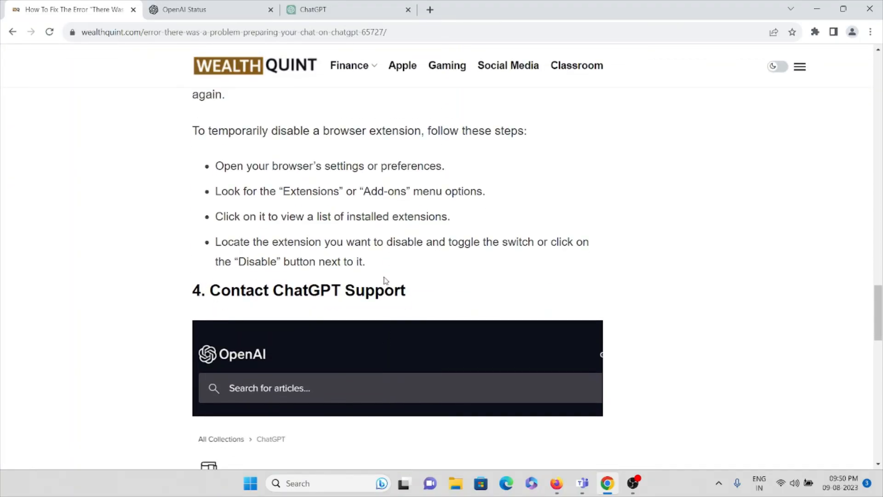
scroll(down, 3)
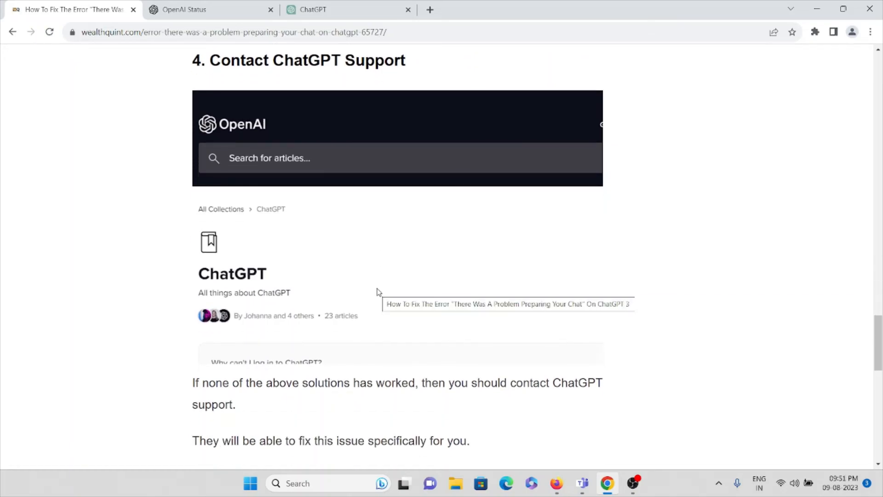
scroll(down, 3)
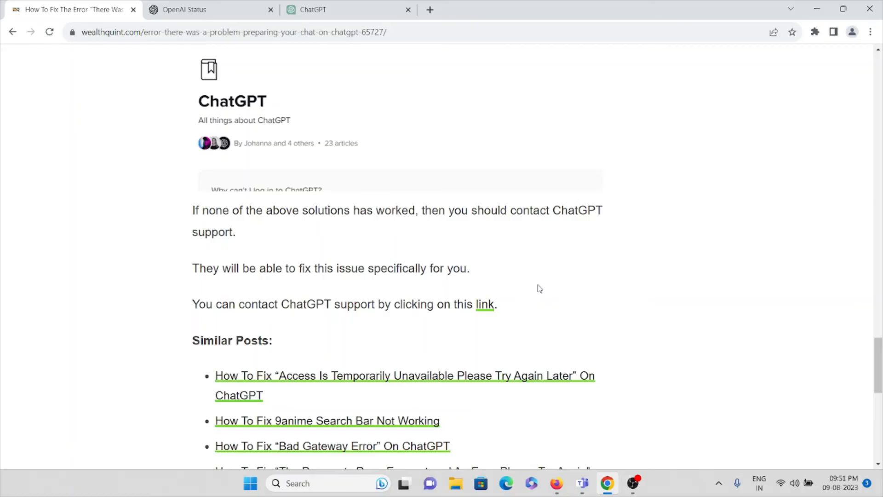
- Open the support link's OpenAI Help Center collection in a new tab, browse it, then return
right_click(484, 304)
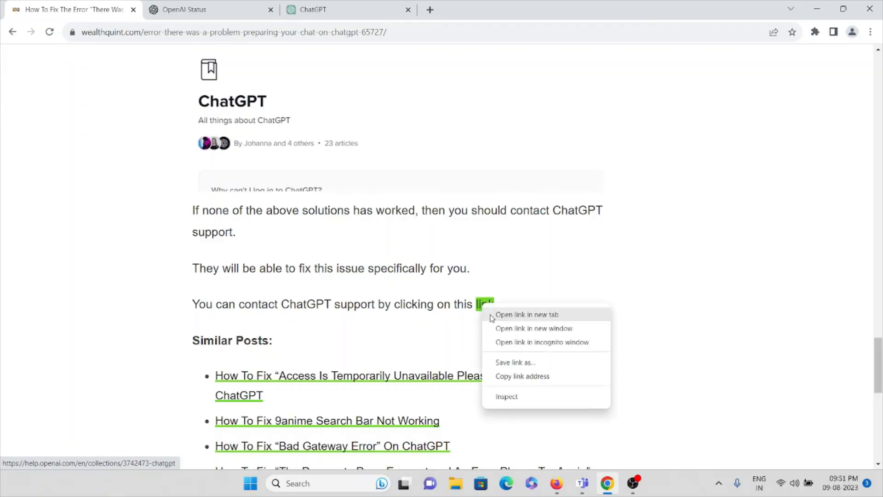
click(526, 314)
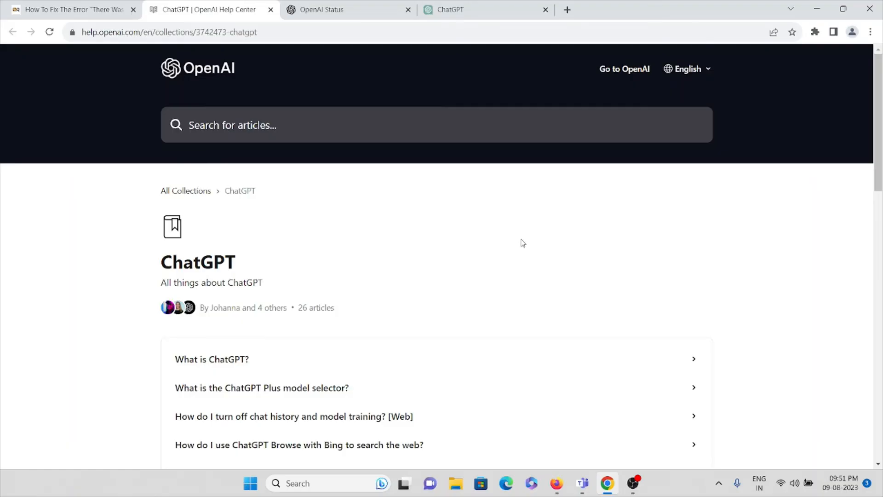
scroll(down, 3)
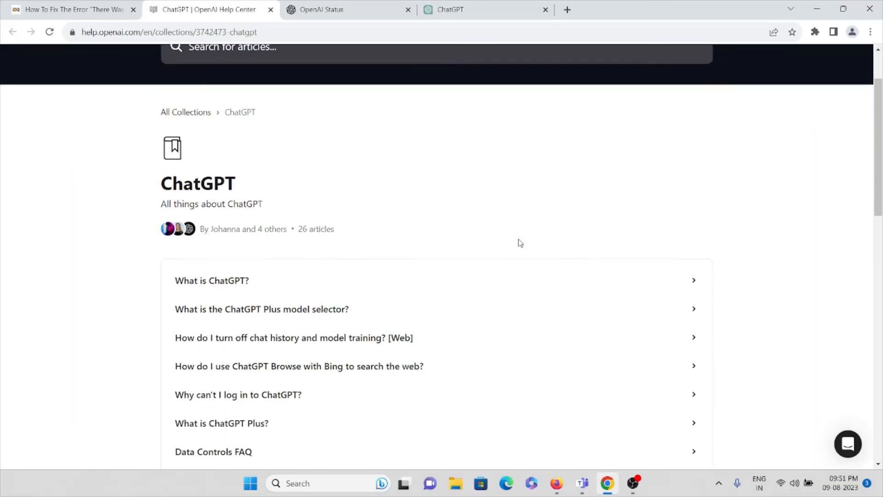
scroll(down, 3)
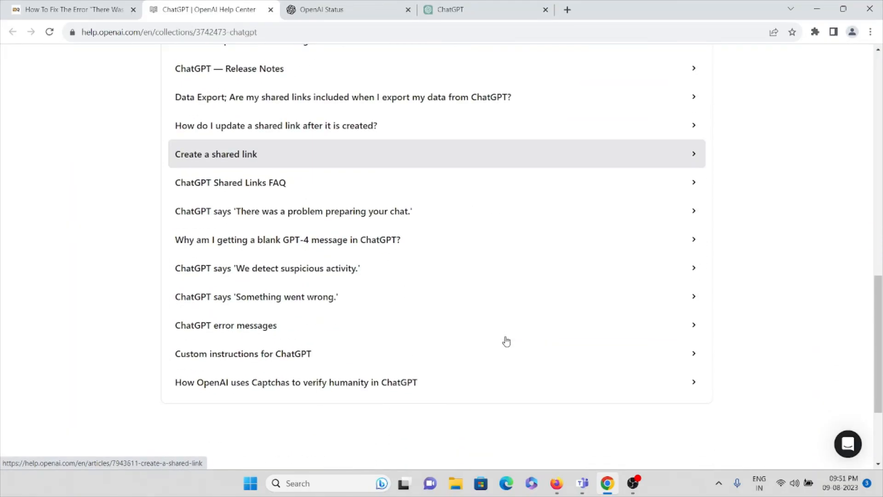
scroll(up, 3)
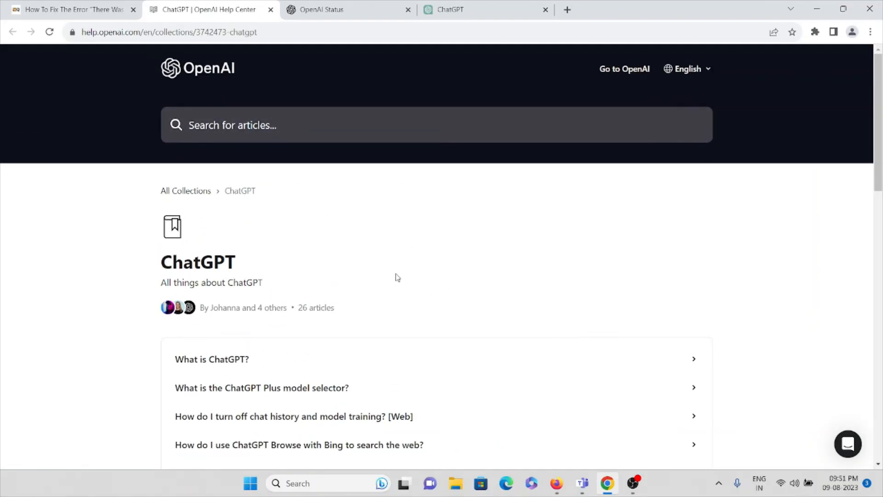
click(296, 124)
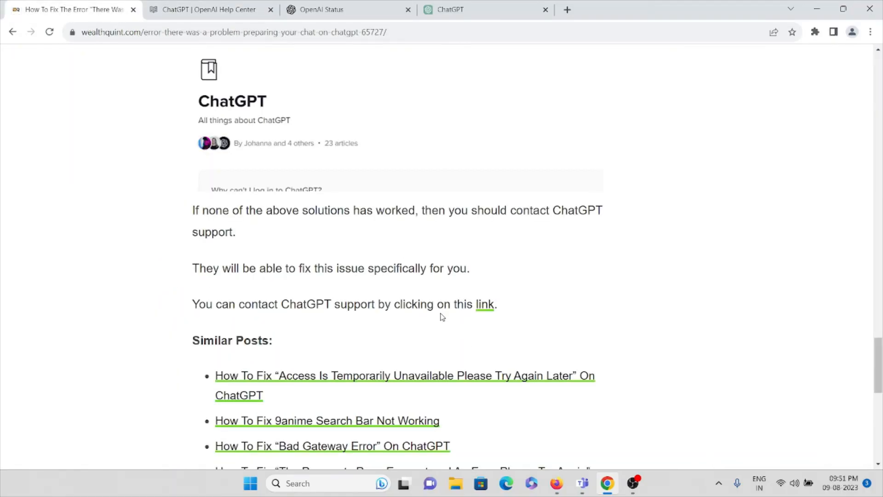
- Scroll back up to the article's title and introduction
scroll(down, 3)
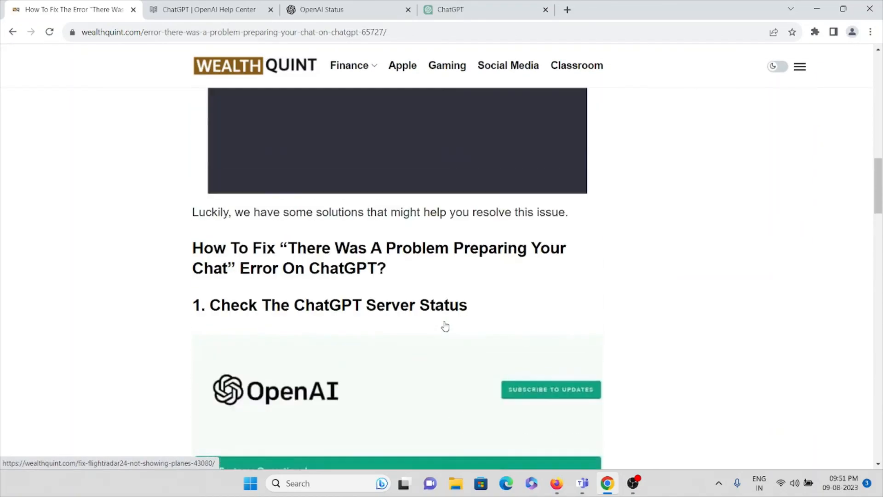
scroll(up, 3)
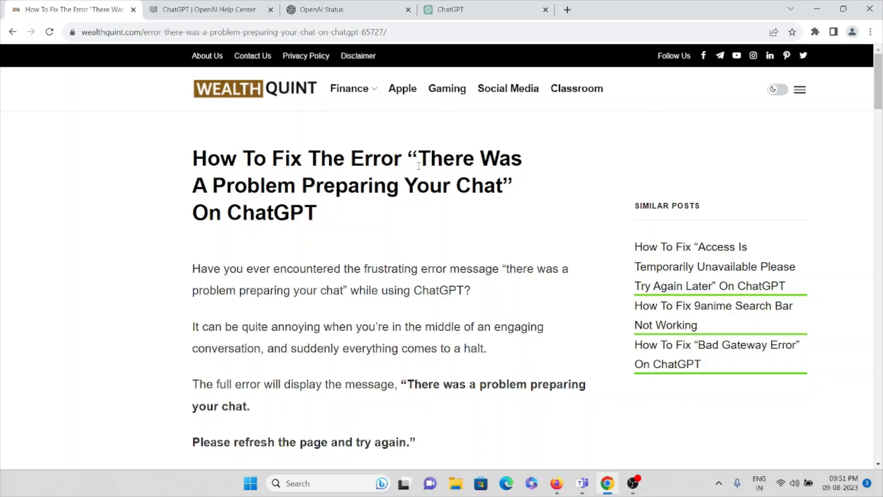
mouse_move(429, 208)
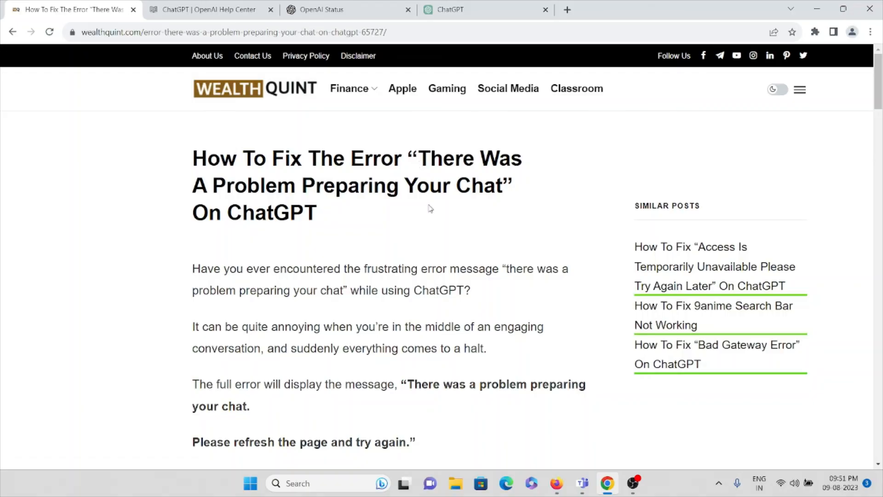
mouse_move(431, 222)
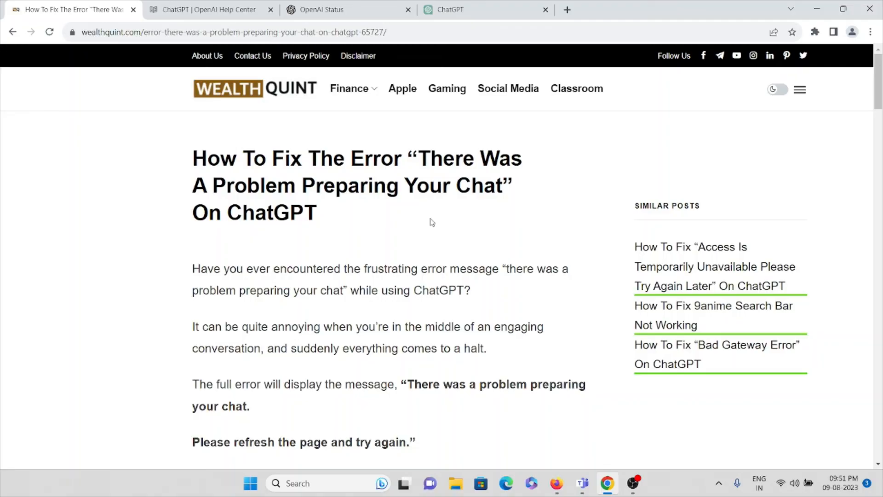
mouse_move(513, 260)
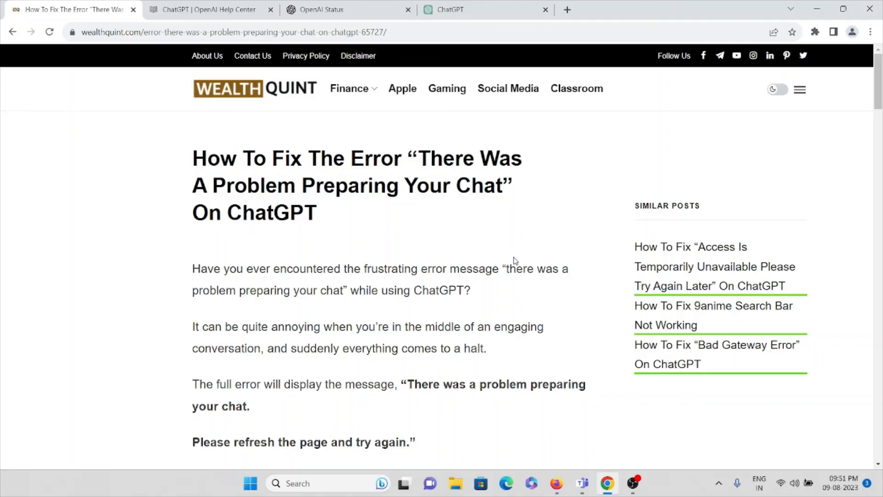